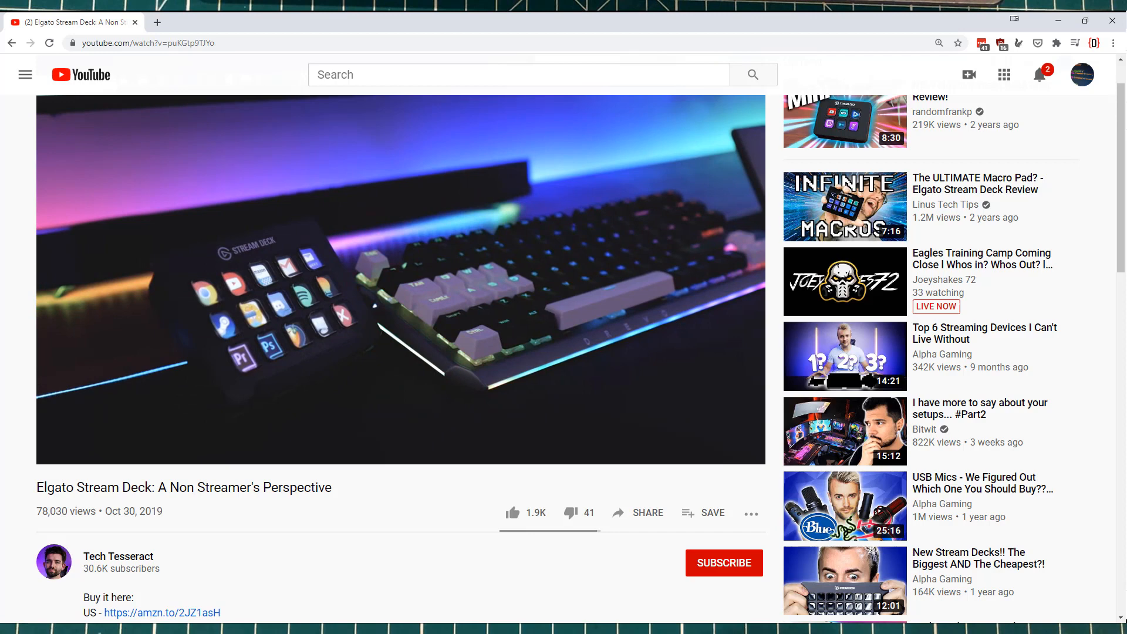
Browse the Elgato Stream Deck Amazon listing's product images and video from the YouTube description link.
click(160, 613)
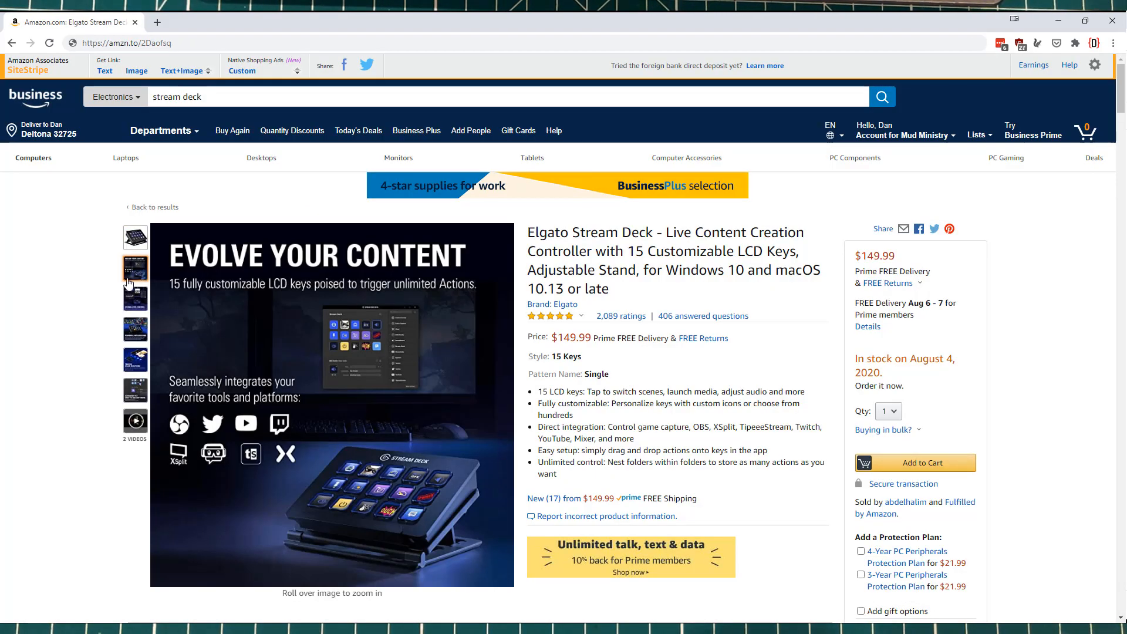
click(135, 298)
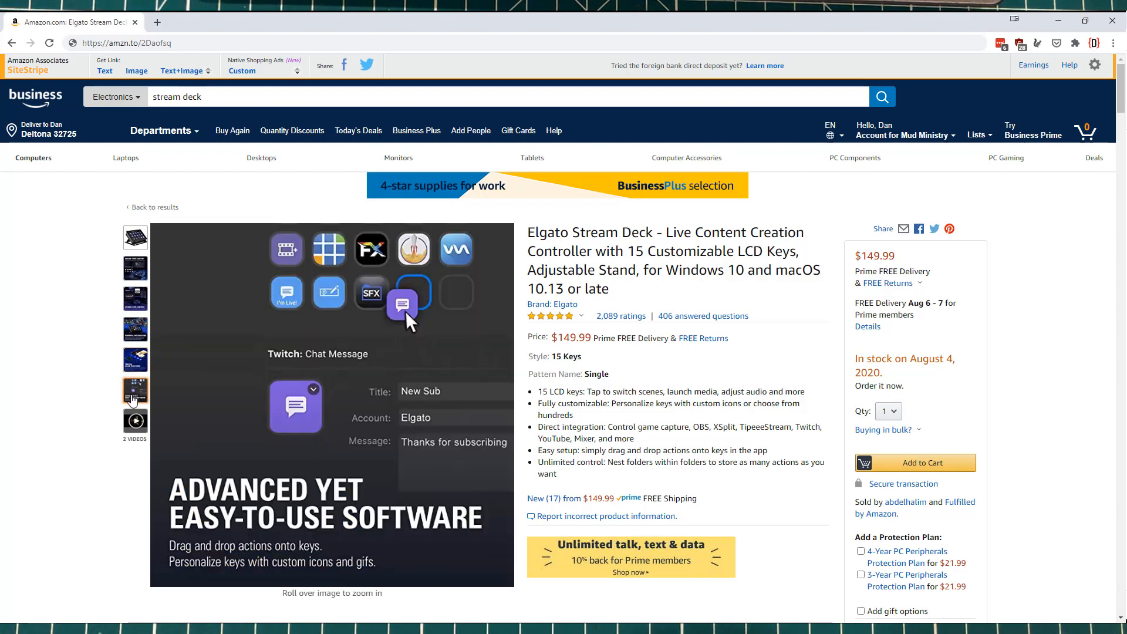
click(134, 420)
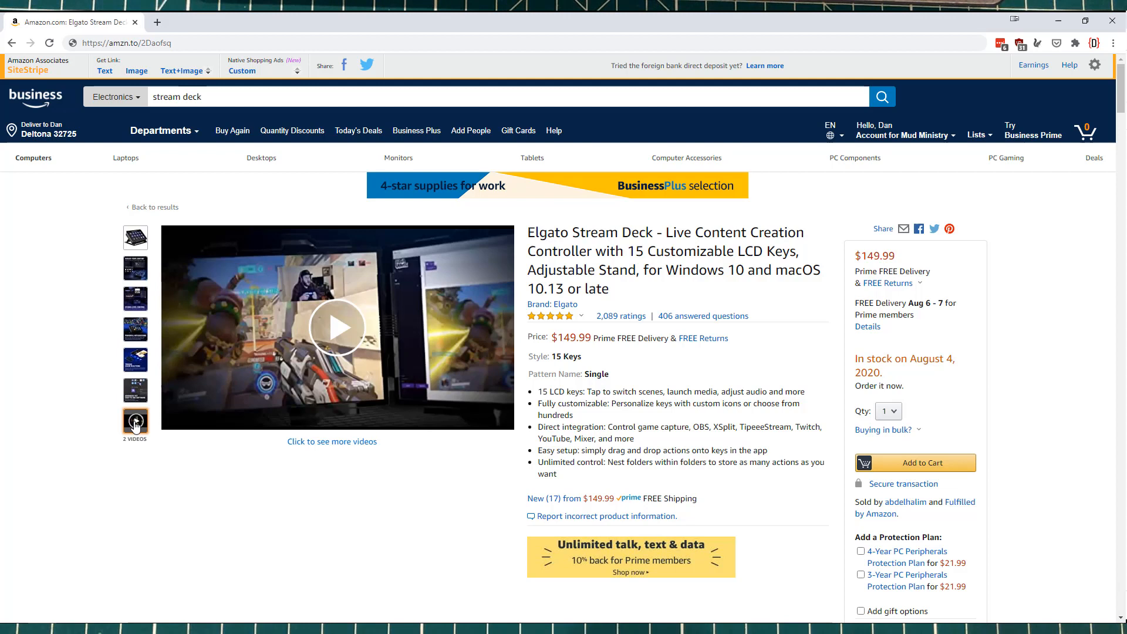
scroll(down, 3)
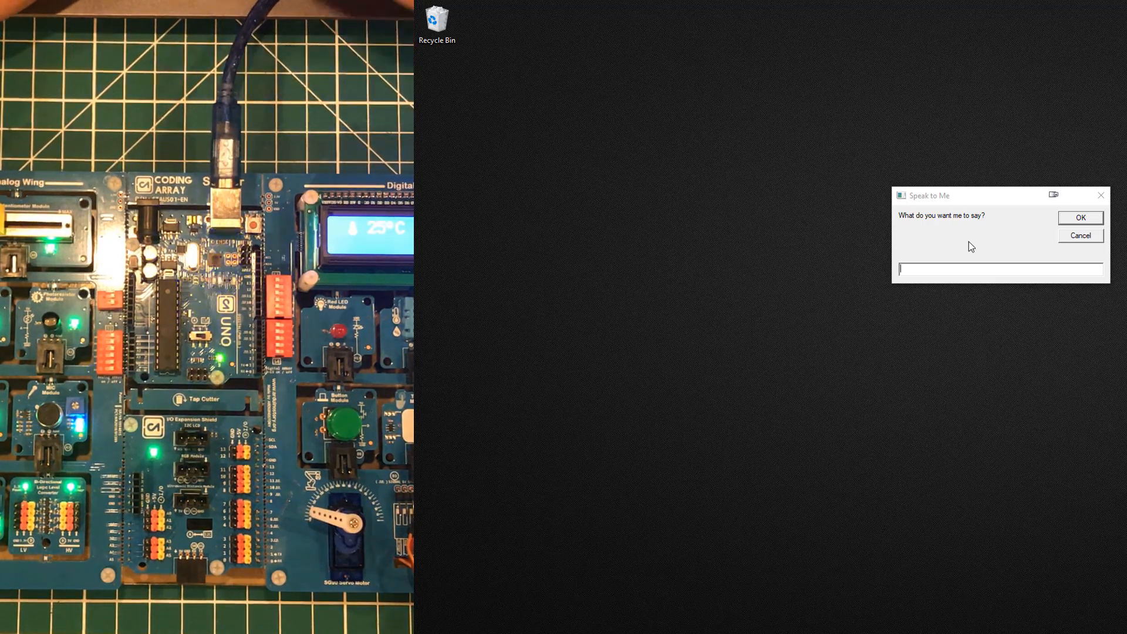
Enter 'hello' as the phrase for Speak to Me to say.
text(hello)
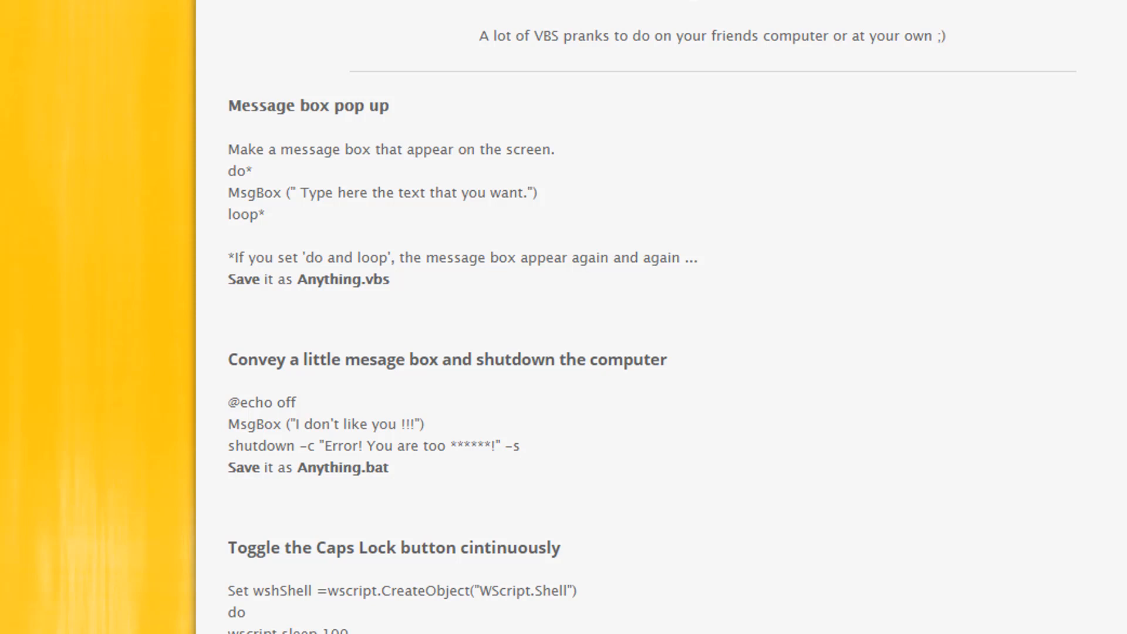
Scroll the VBS pranks page down to the Notepad launcher, keyboard disco and Enter-key loop scripts.
scroll(down, 3)
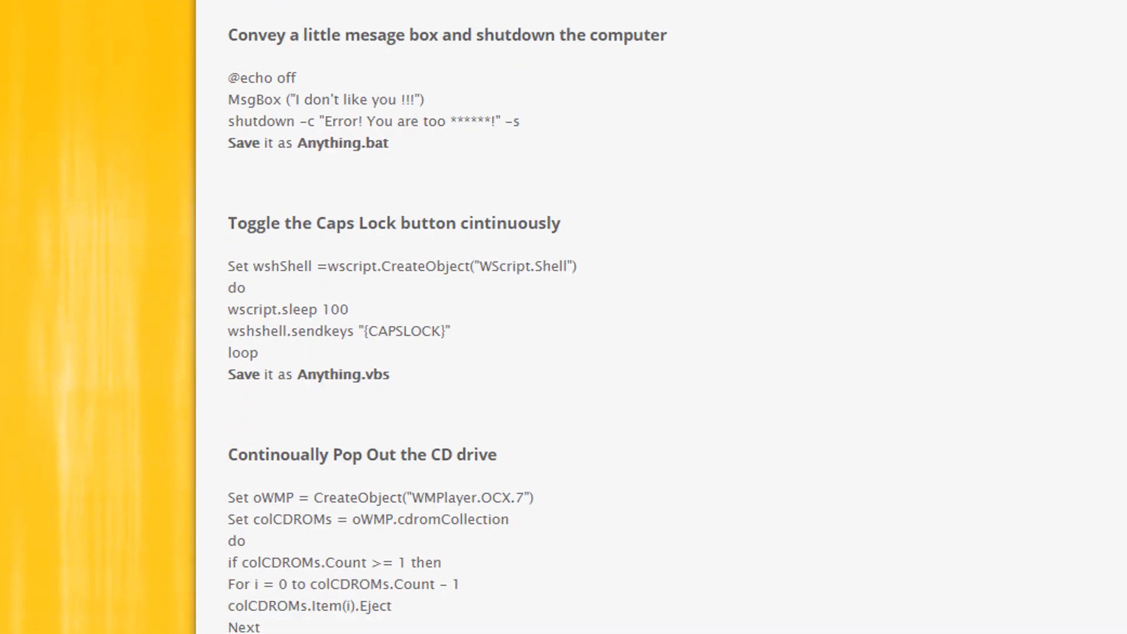
scroll(down, 3)
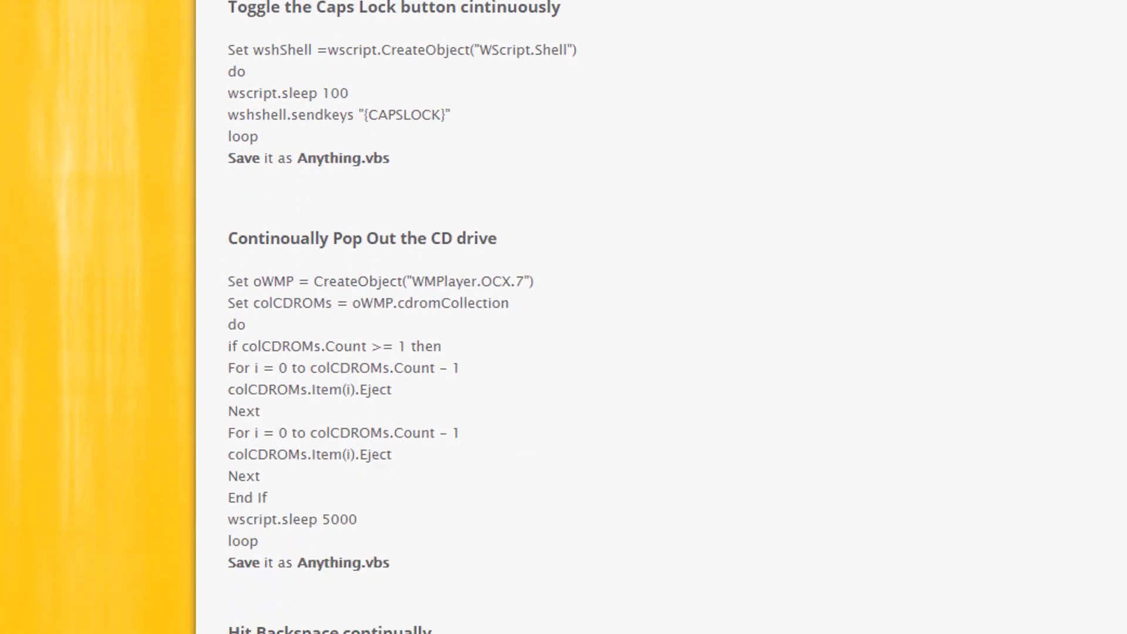
scroll(down, 3)
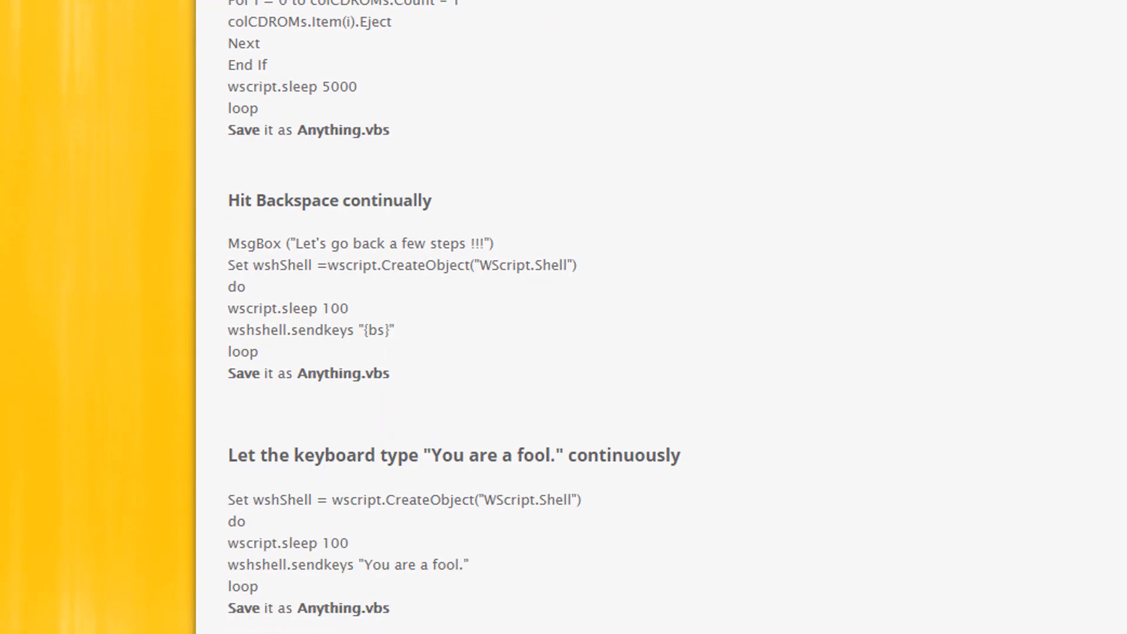
scroll(down, 3)
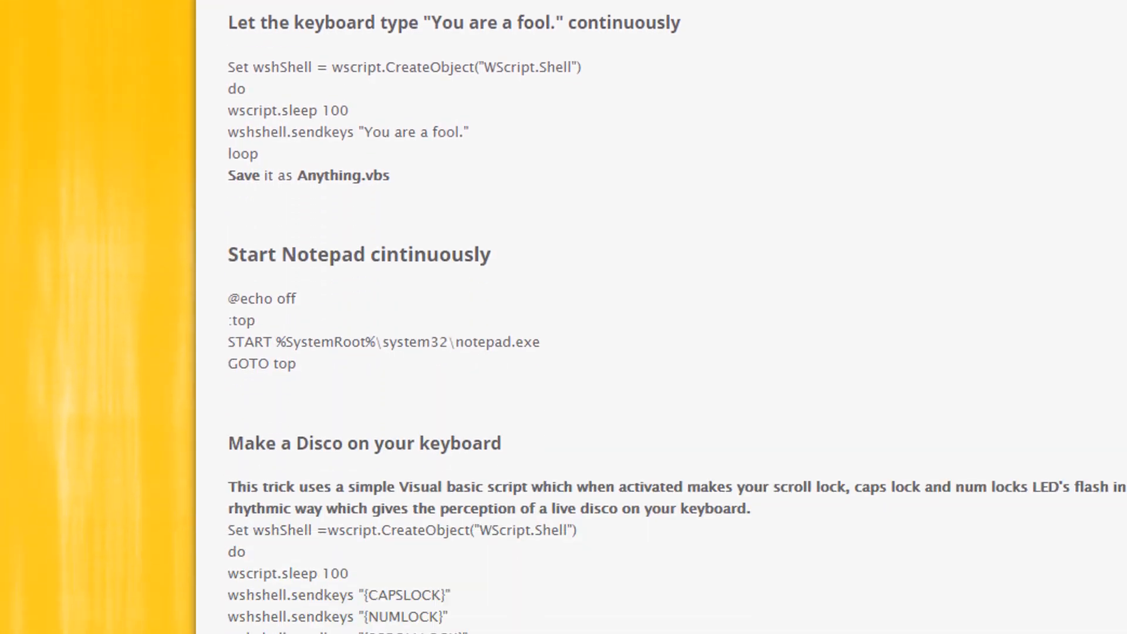
scroll(down, 3)
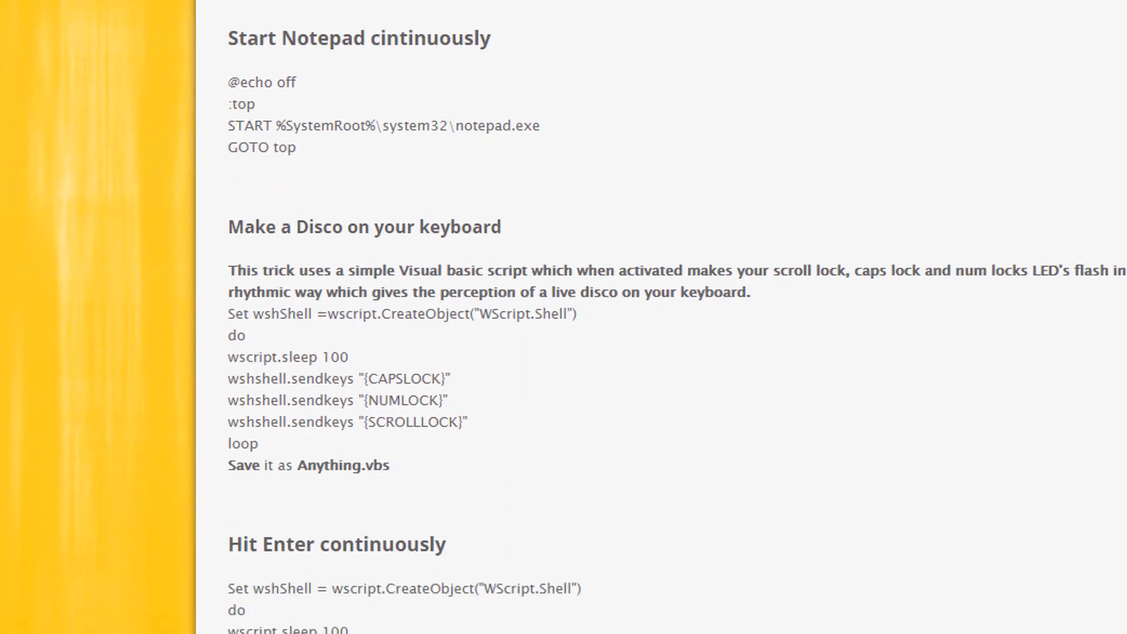
scroll(down, 3)
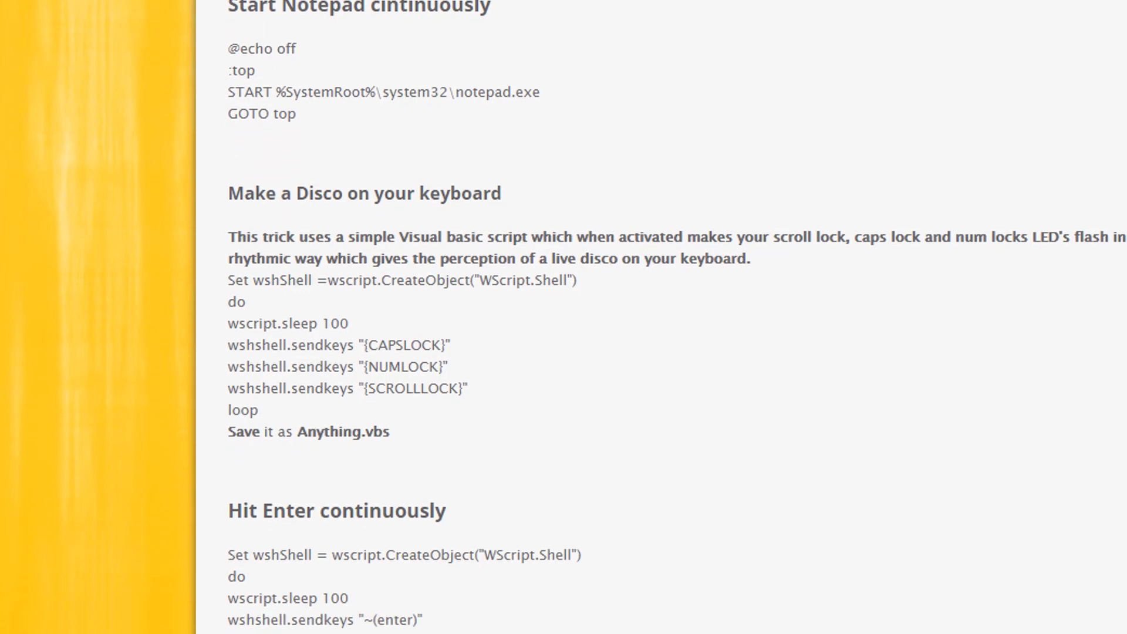